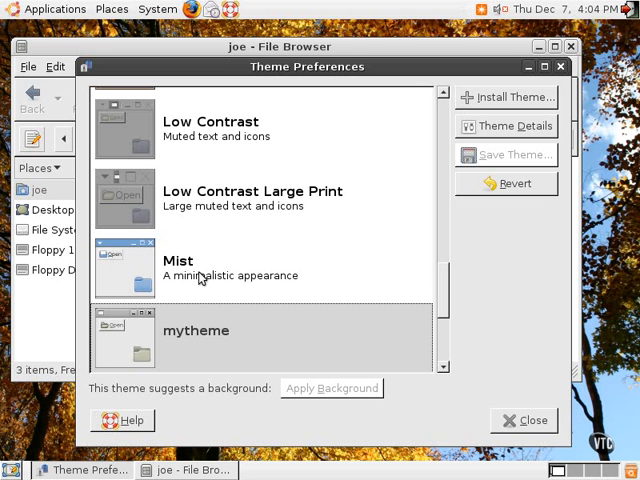
Switch to the Mist theme and pick Dawn Of Ubuntu in the desktop background settings
left_click(250, 267)
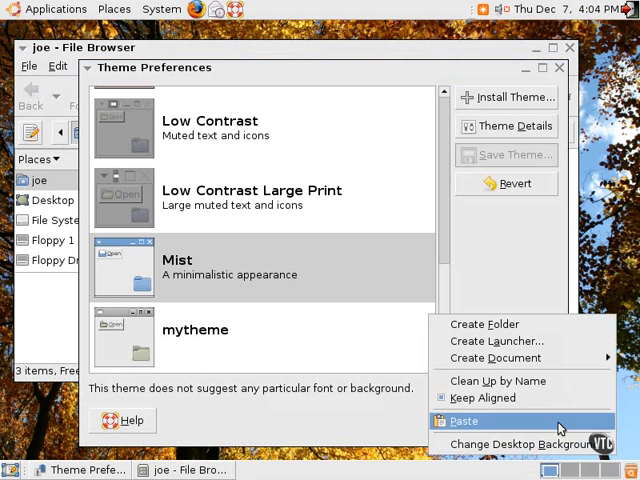
mouse_move(525, 443)
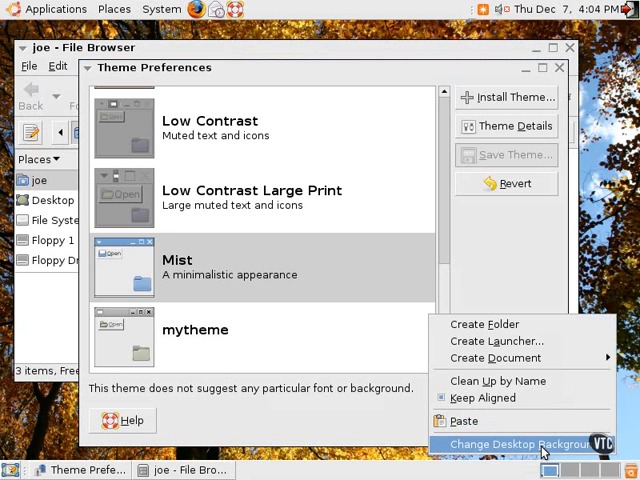
left_click(516, 443)
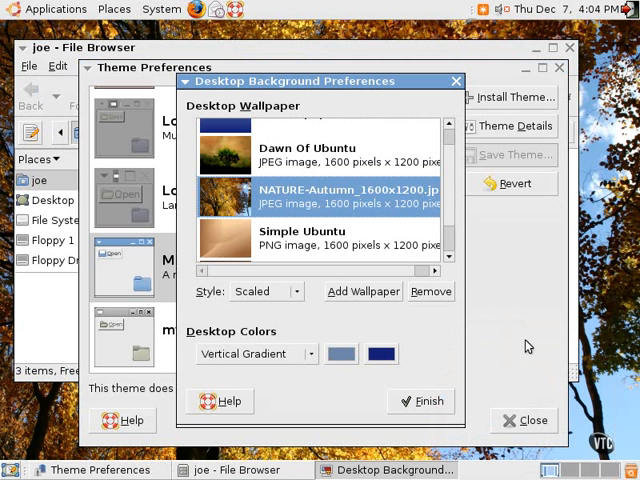
mouse_move(195, 58)
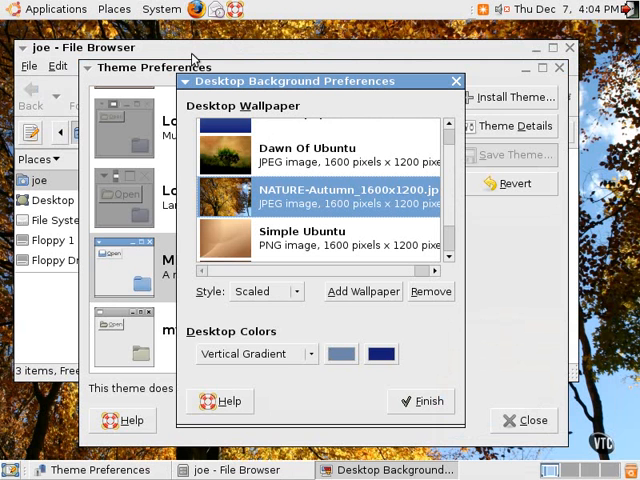
mouse_move(235, 152)
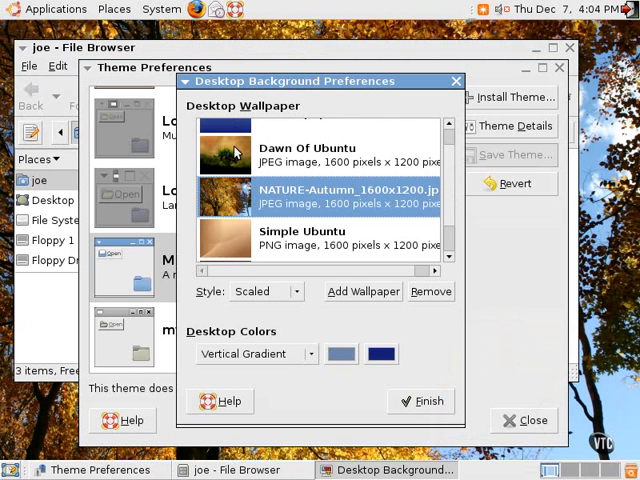
left_click(310, 150)
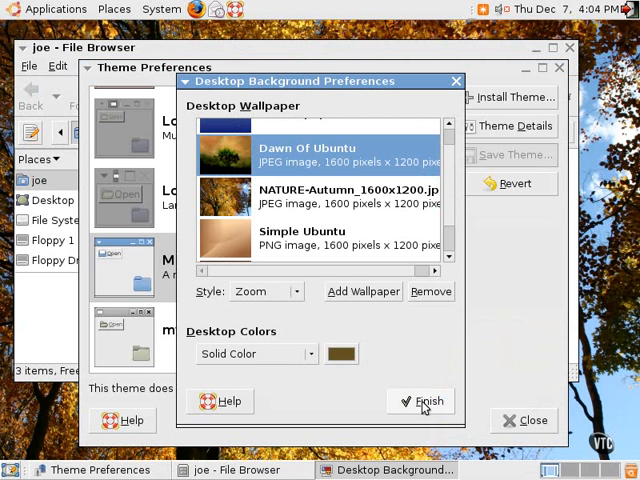
Accept the Dawn Of Ubuntu wallpaper and close Desktop Background Preferences
left_click(421, 400)
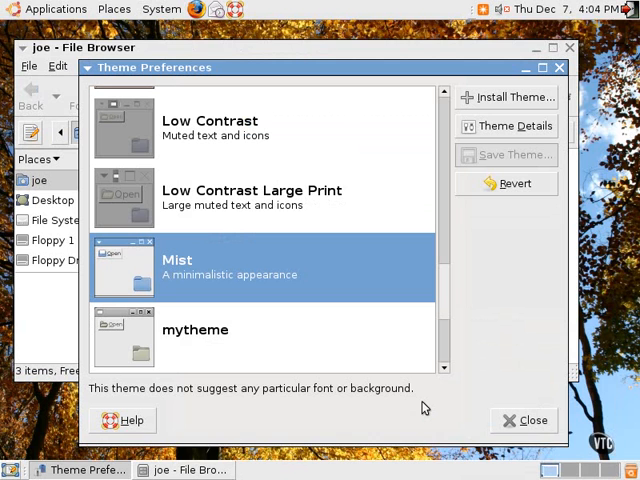
mouse_move(617, 334)
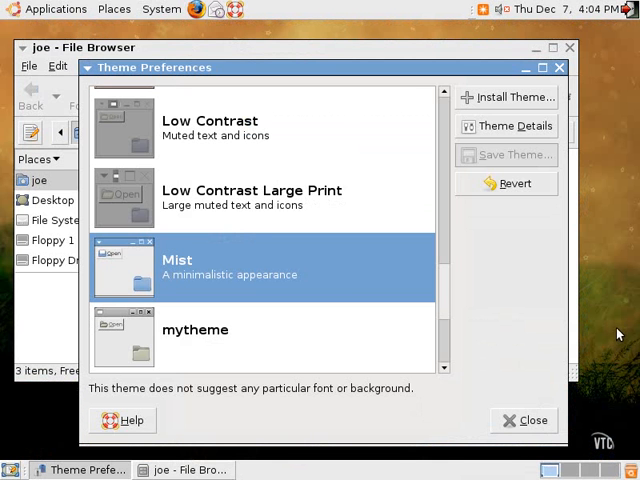
mouse_move(248, 288)
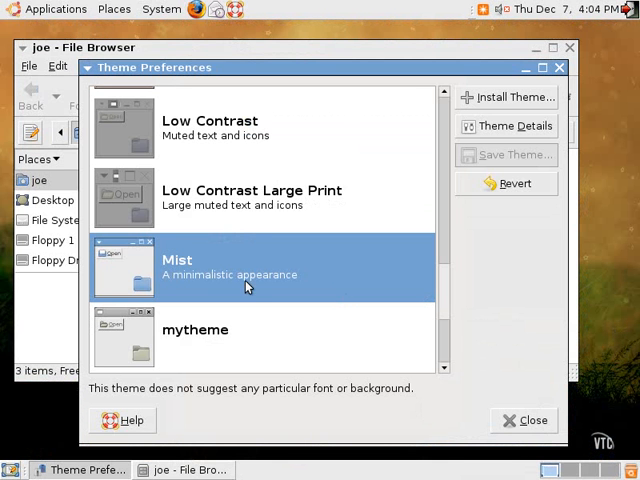
mouse_move(198, 344)
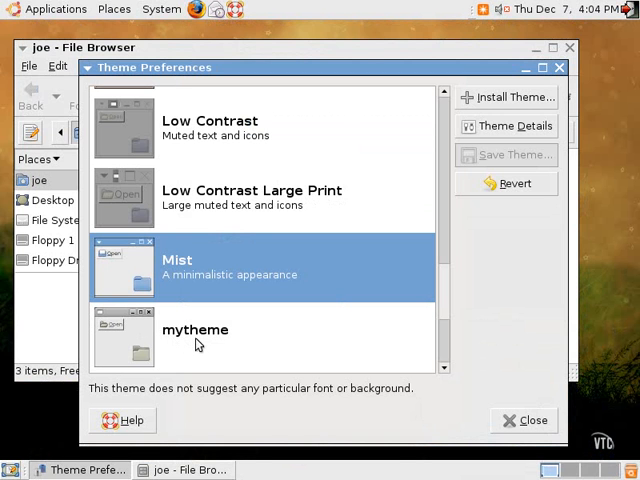
mouse_move(191, 340)
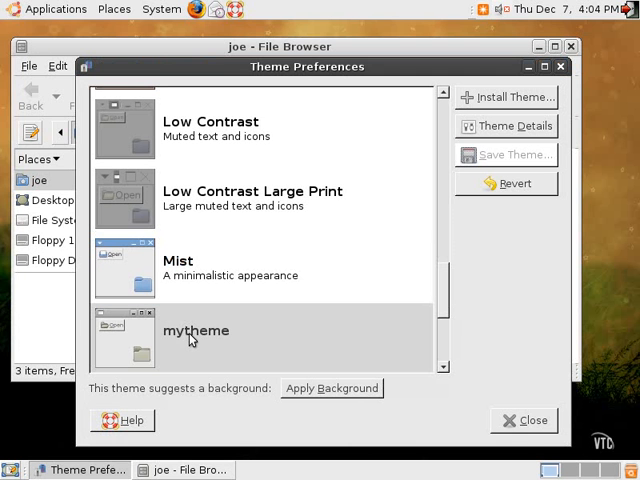
mouse_move(456, 335)
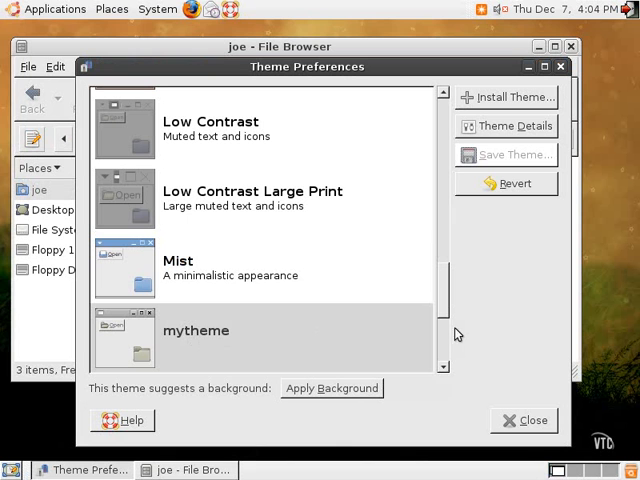
mouse_move(506, 286)
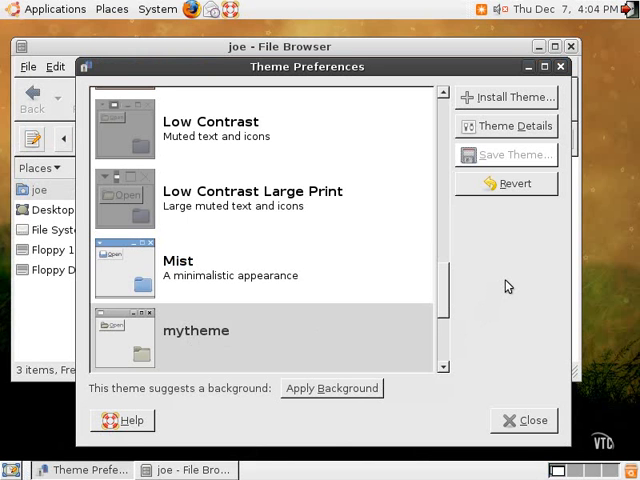
mouse_move(501, 314)
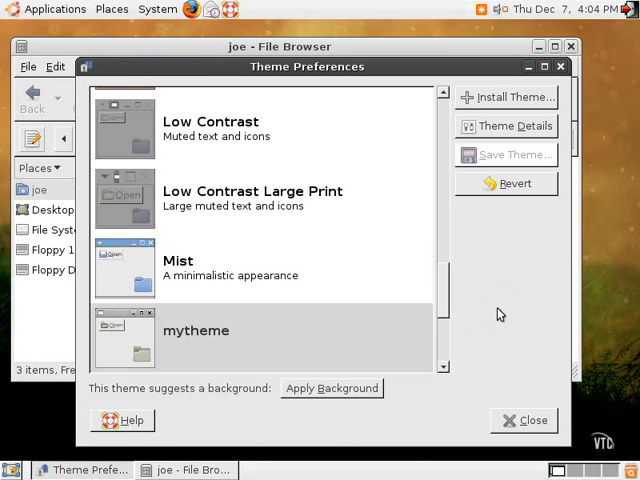
mouse_move(332, 388)
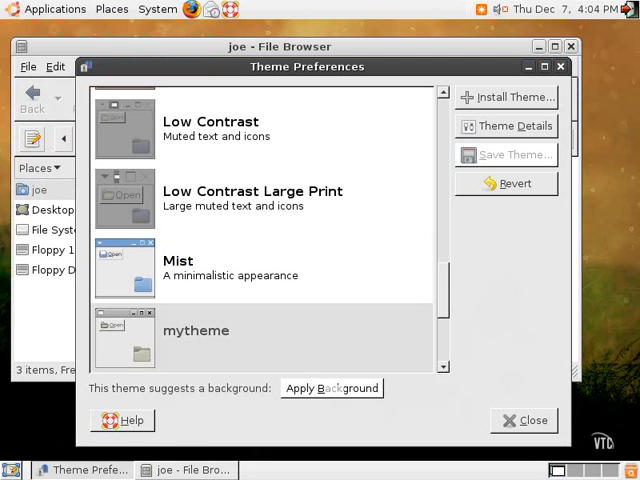
Apply mytheme's suggested autumn-tree background and close the file browser window
left_click(331, 388)
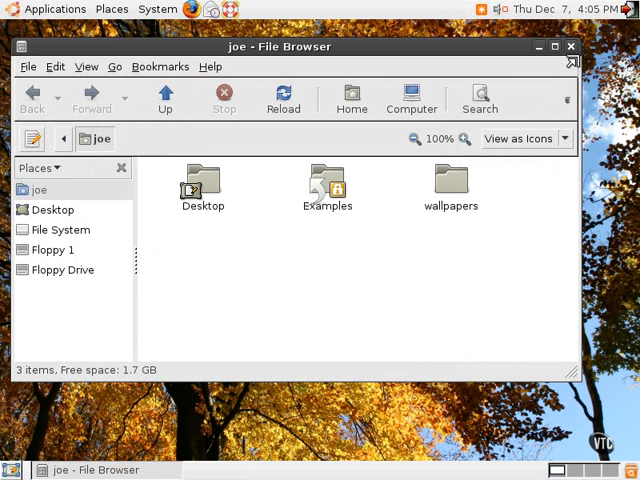
left_click(570, 46)
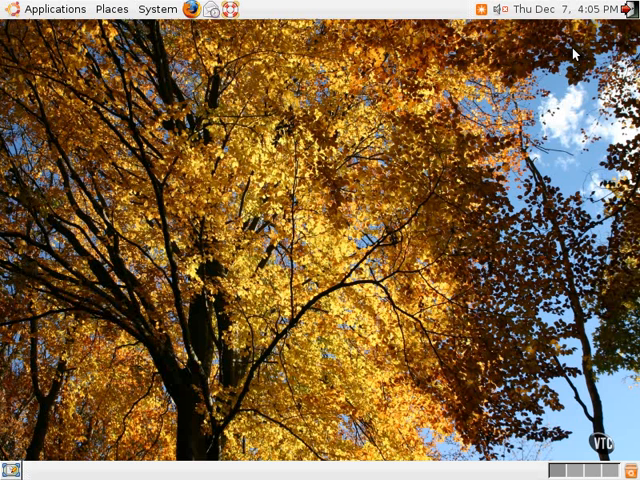
mouse_move(574, 55)
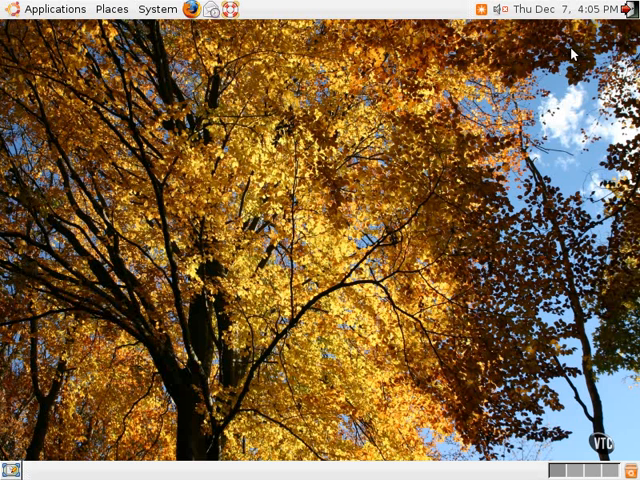
mouse_move(151, 9)
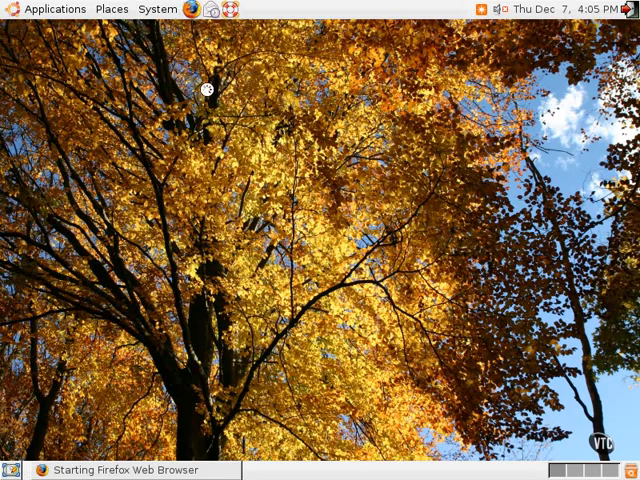
Load art.gnome.org in a maximized Firefox and scroll to the Desktop Themes categories
left_click(184, 14)
type("ar")
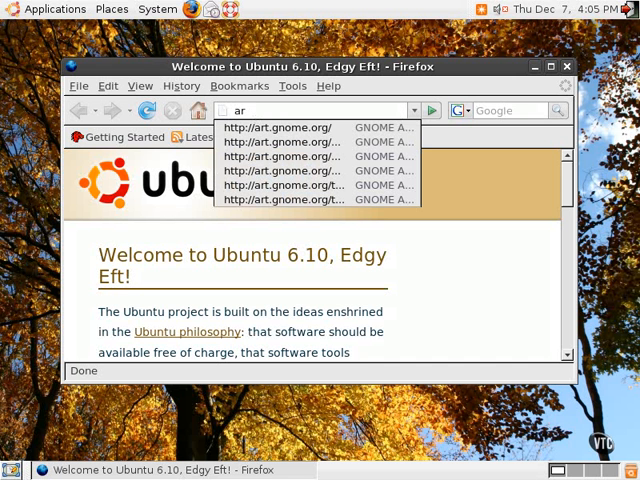
left_click(280, 127)
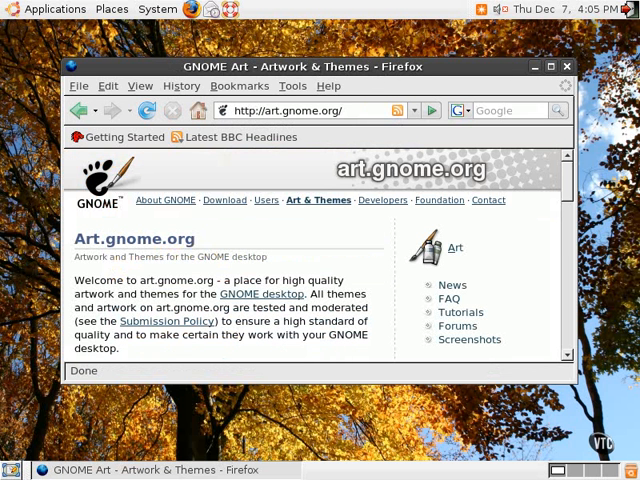
left_click(548, 66)
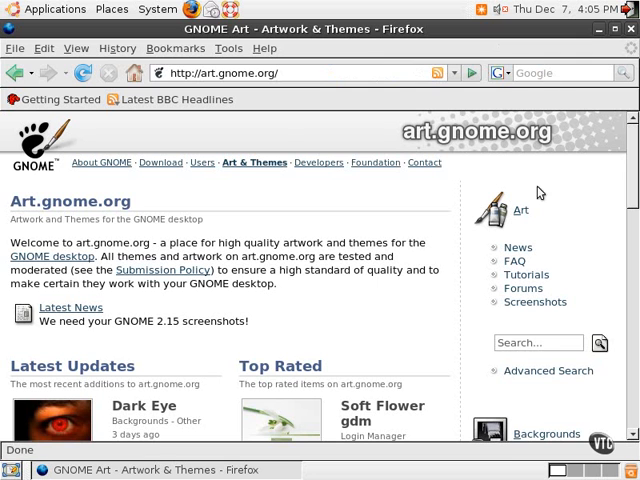
mouse_move(538, 193)
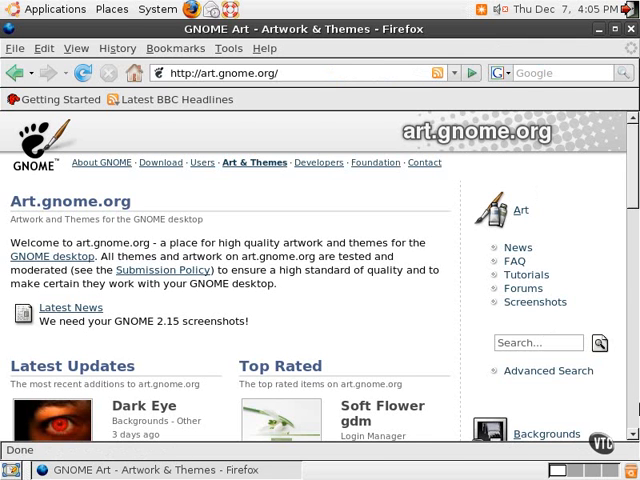
scroll("down", 3)
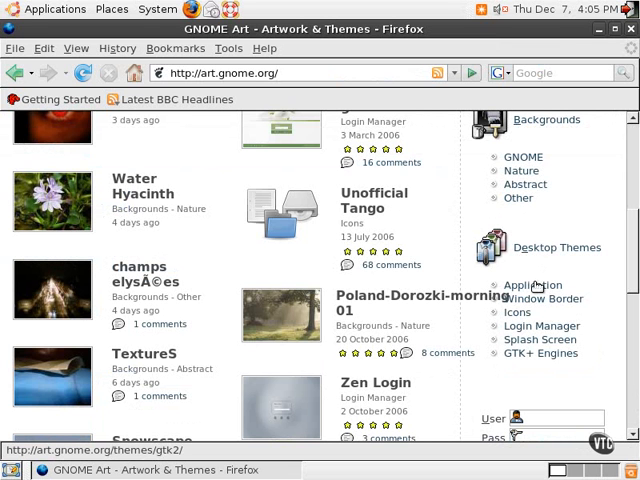
mouse_move(535, 299)
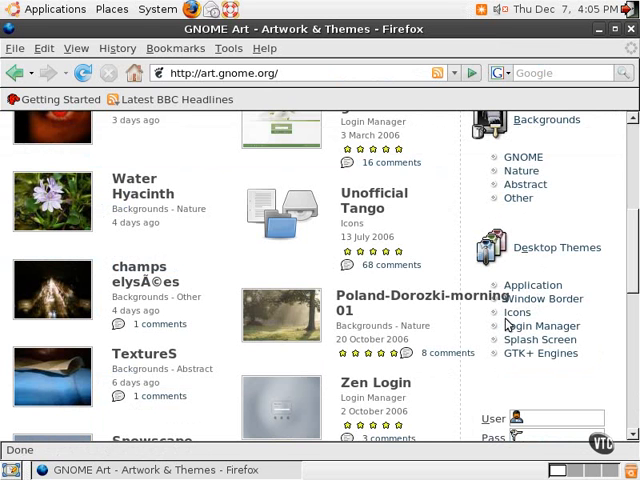
mouse_move(518, 313)
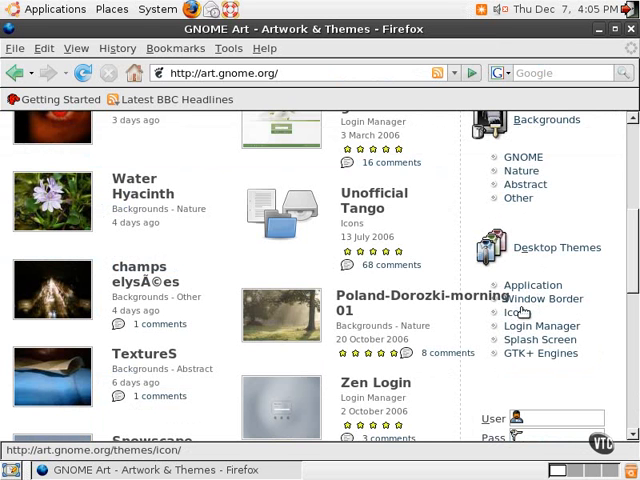
mouse_move(542, 298)
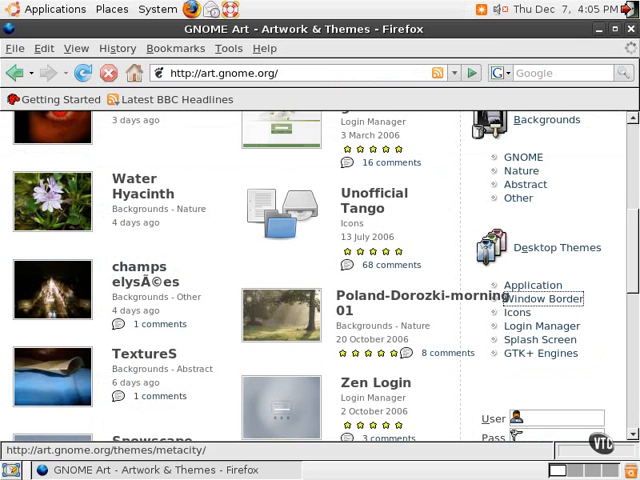
Open the Window Borders listing and bring up Theme under System > Preferences
left_click(547, 298)
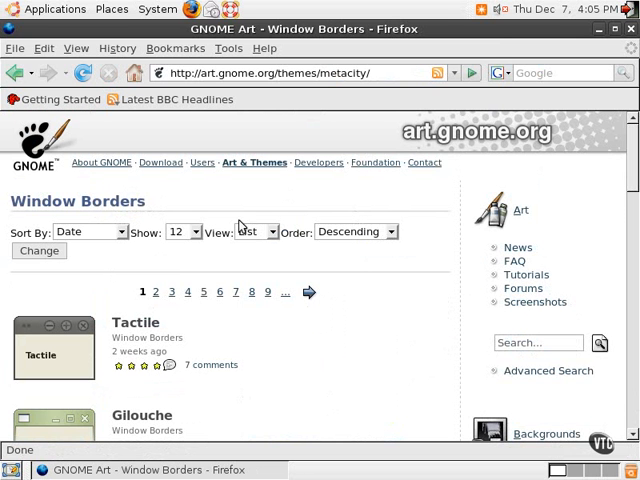
mouse_move(158, 9)
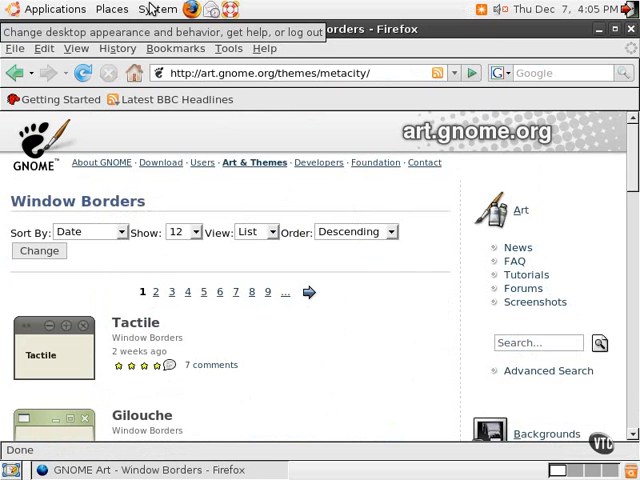
left_click(160, 9)
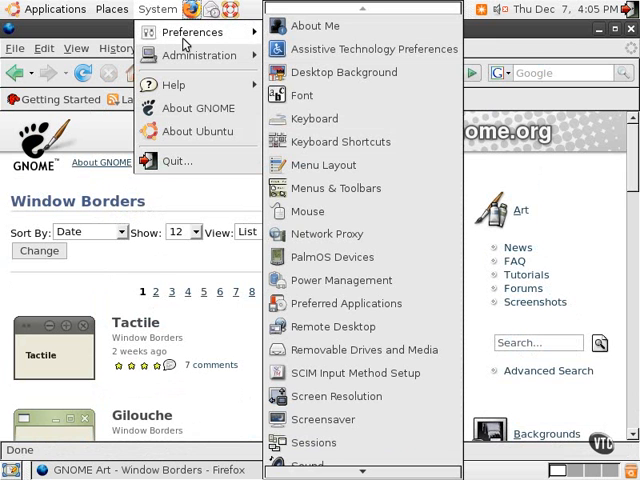
mouse_move(356, 372)
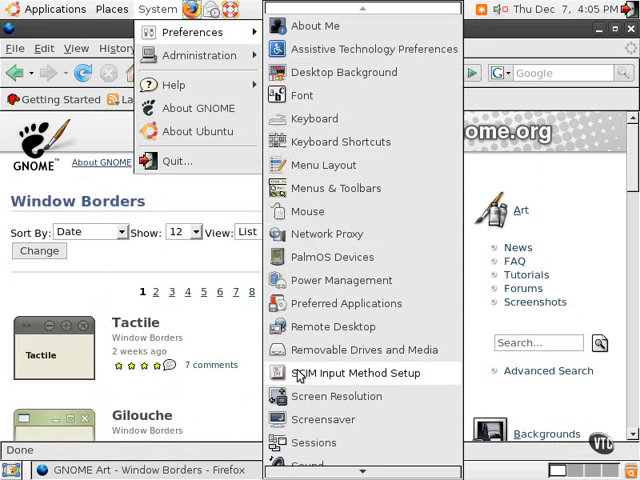
scroll("down", 3)
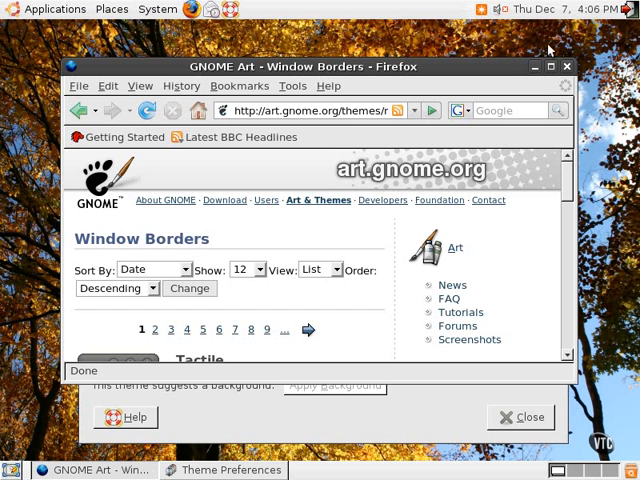
mouse_move(485, 54)
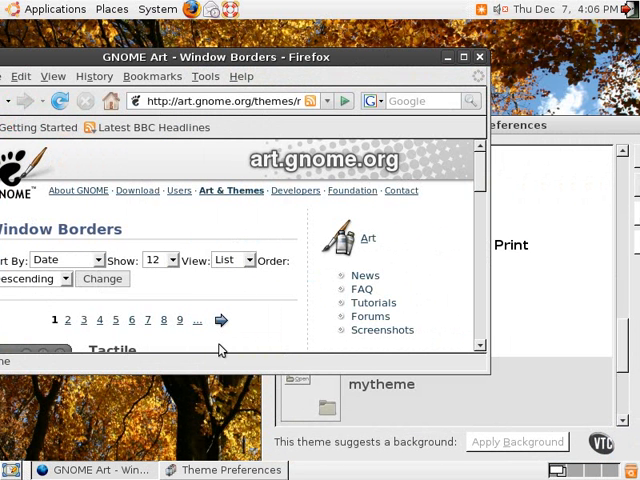
mouse_move(268, 348)
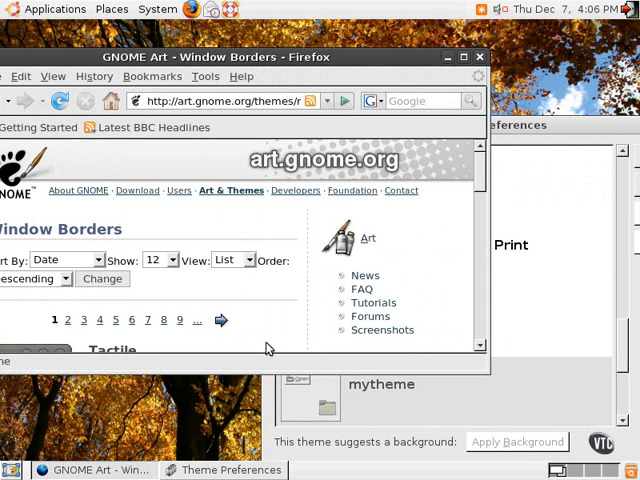
mouse_move(479, 318)
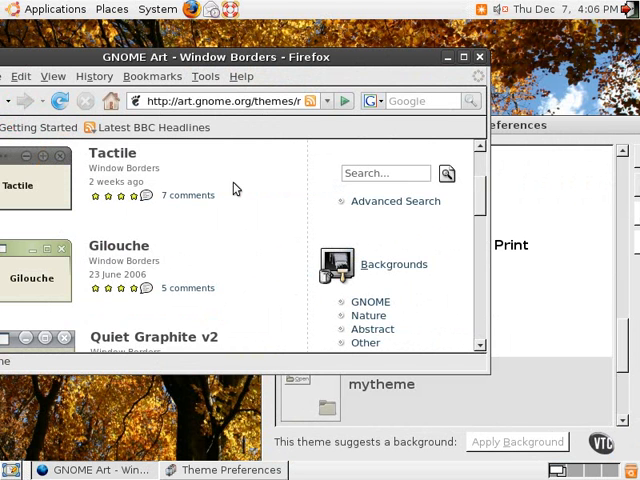
mouse_move(68, 181)
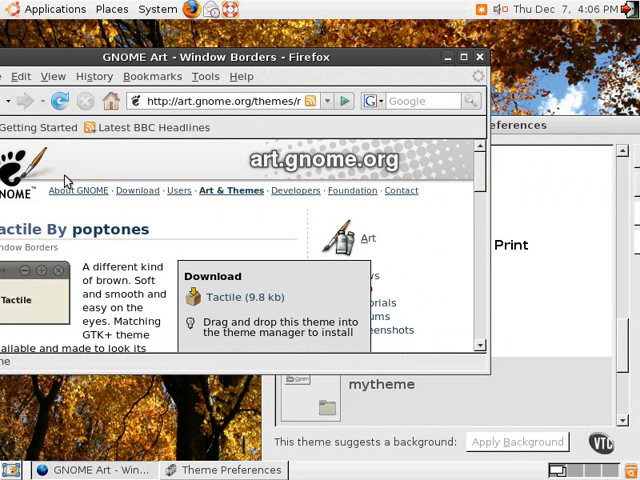
mouse_move(244, 297)
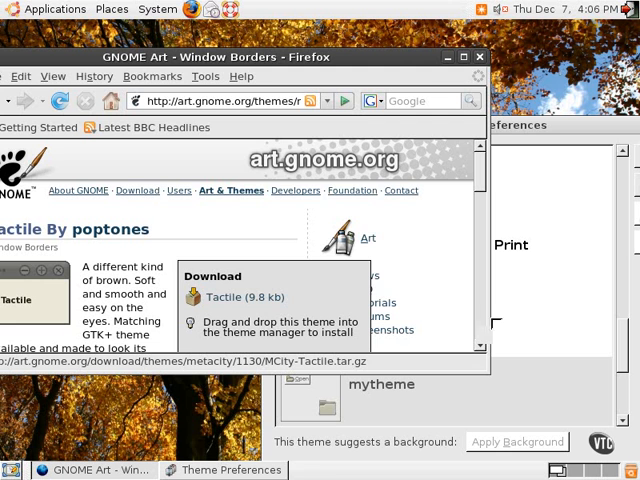
Install the Tactile window border from its download and dismiss the 'correctly installed' message
left_click(235, 296)
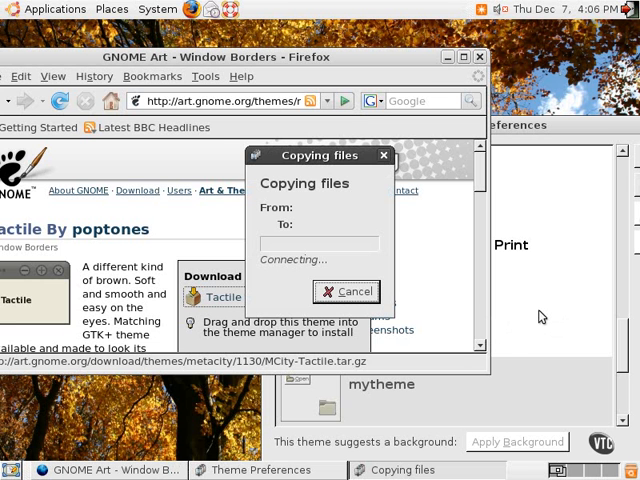
left_click(346, 291)
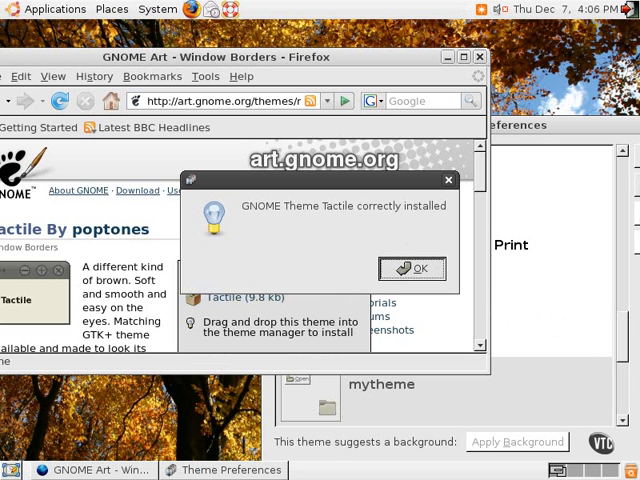
left_click(412, 268)
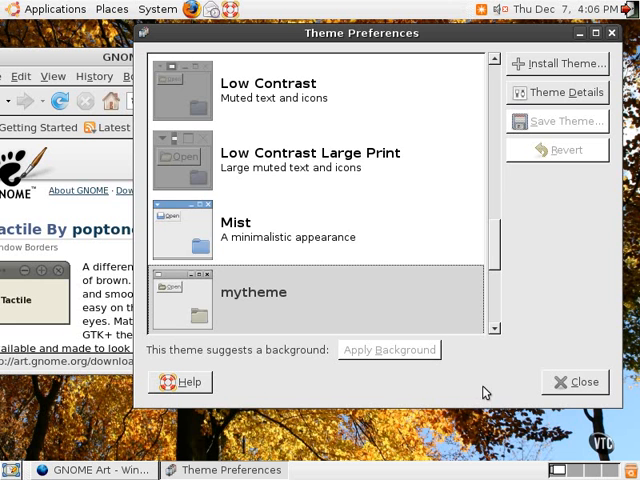
Select Tactile in the theme list and open a Home folder window to preview it
scroll("down", 3)
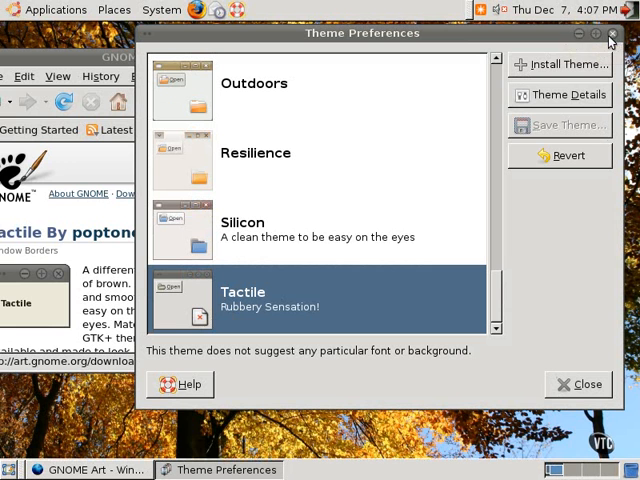
mouse_move(592, 33)
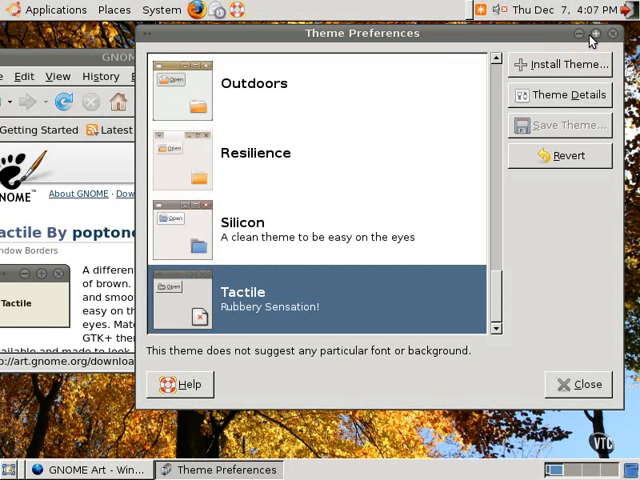
mouse_move(55, 10)
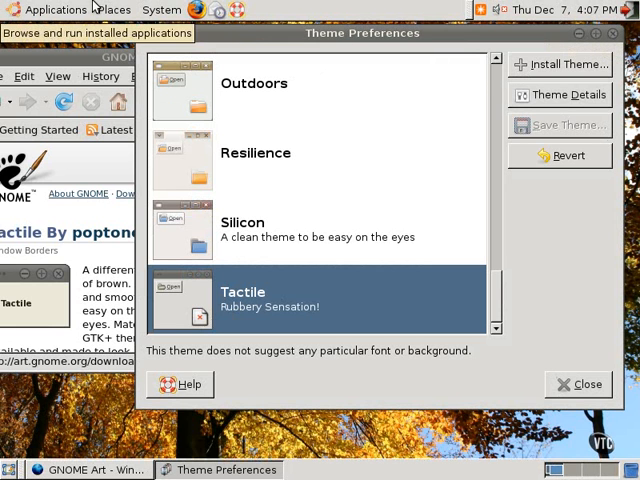
left_click(114, 9)
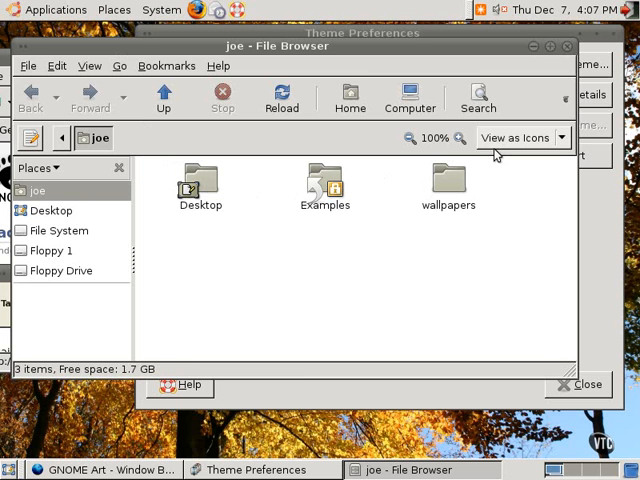
mouse_move(565, 60)
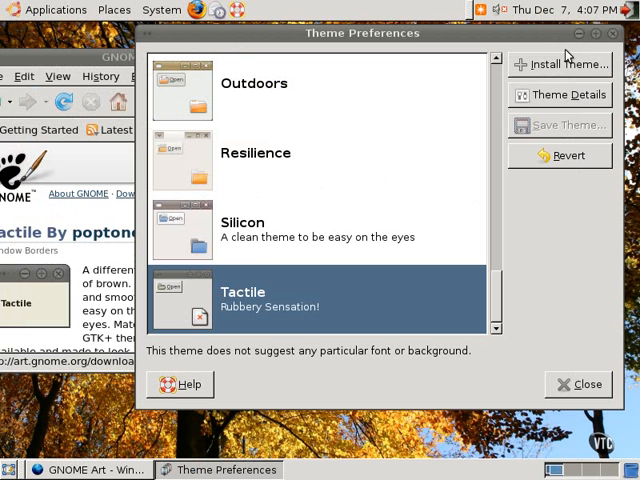
mouse_move(417, 227)
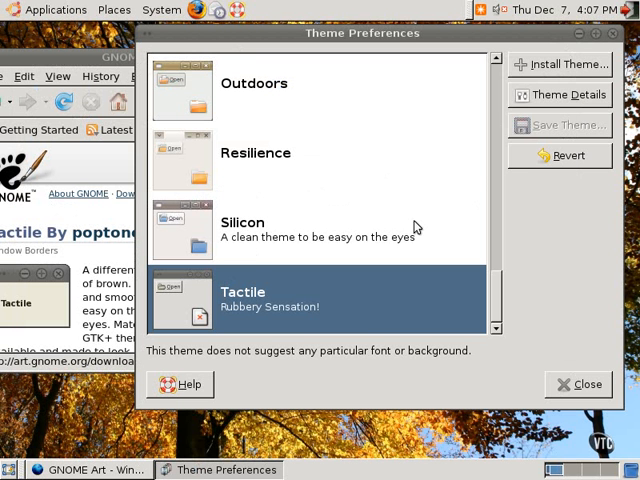
mouse_move(495, 158)
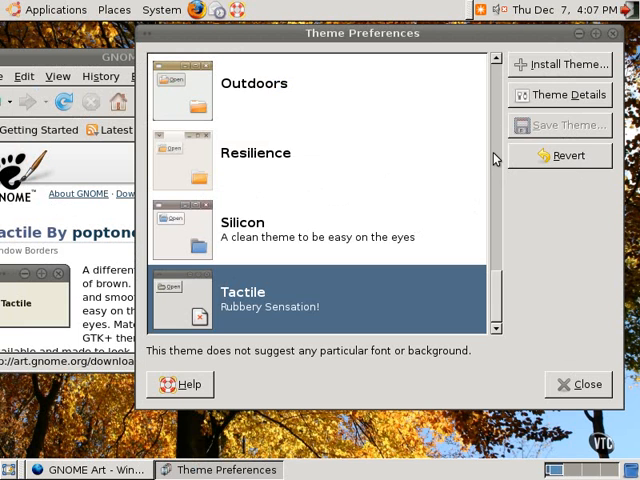
Reselect mytheme in the theme list and open its Theme Details dialog
scroll("up", 3)
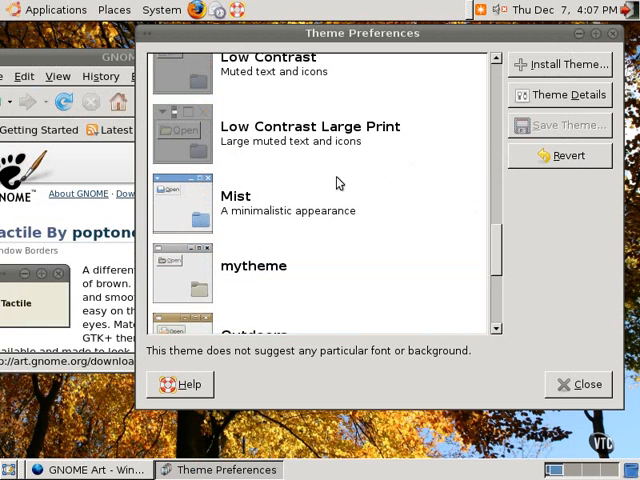
mouse_move(219, 283)
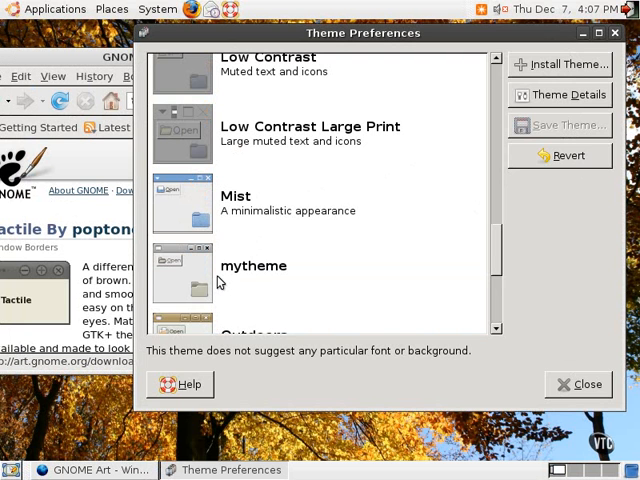
left_click(254, 265)
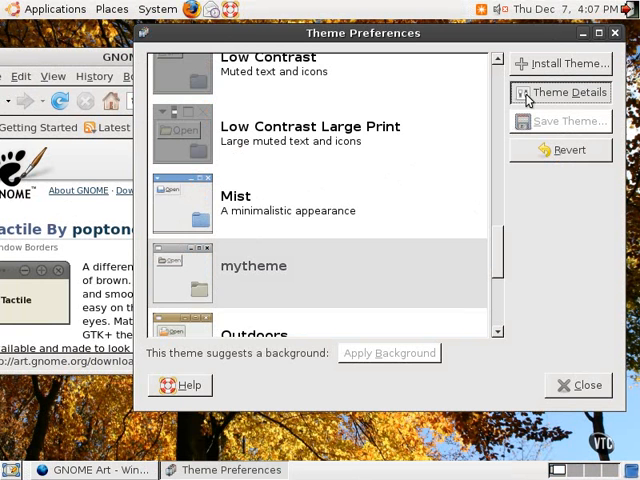
left_click(567, 92)
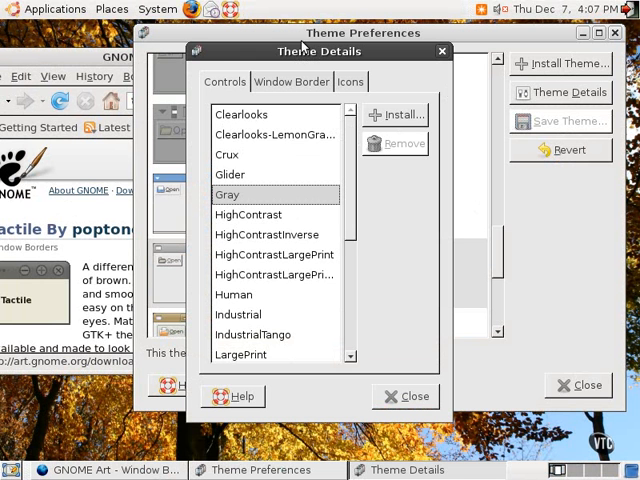
Choose Tactile on the Window Border tab of Theme Details
left_click(290, 82)
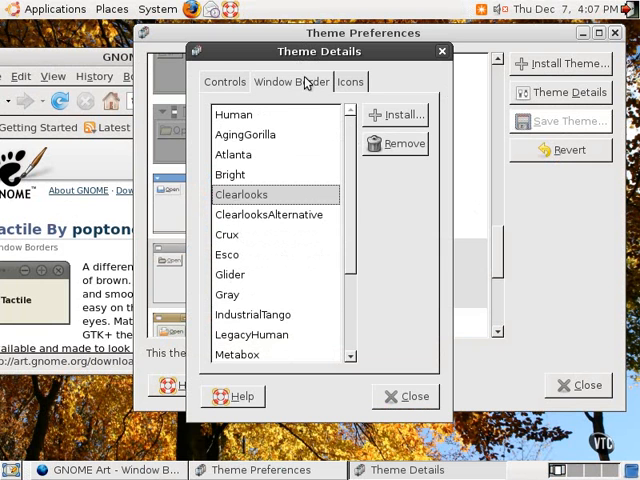
mouse_move(317, 267)
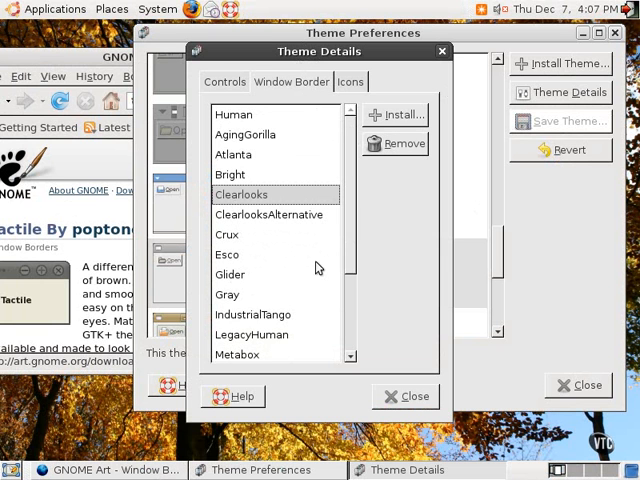
mouse_move(358, 343)
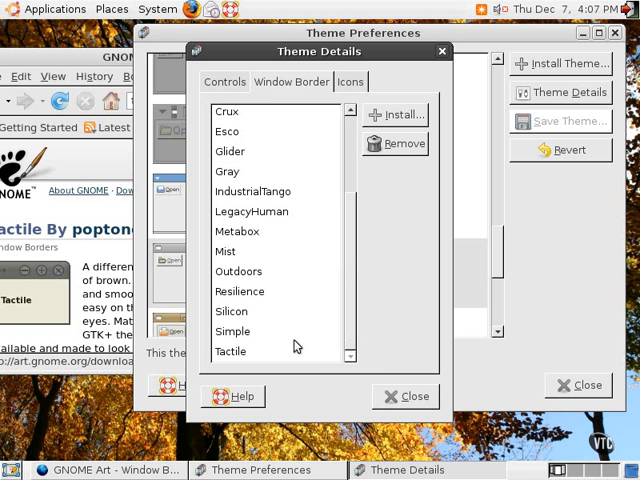
left_click(231, 351)
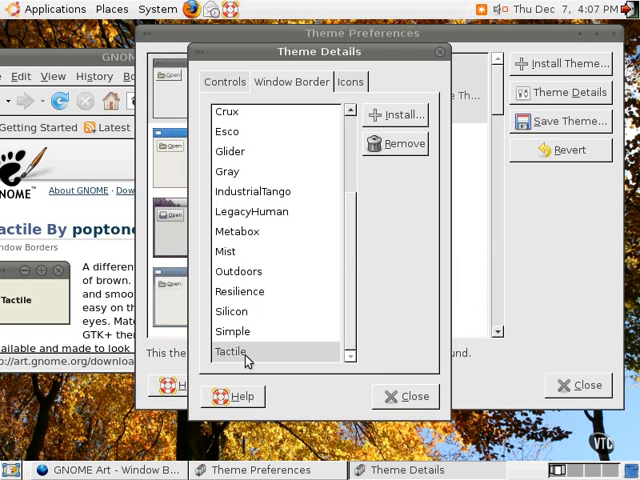
mouse_move(388, 420)
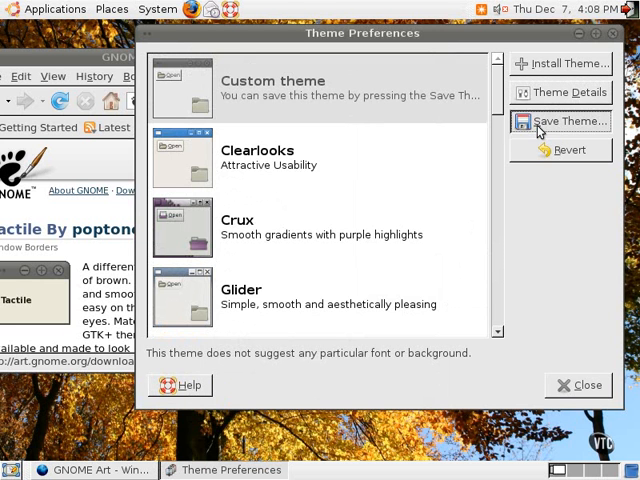
Save the custom theme under the name mytheme2, then close Theme Preferences
left_click(569, 121)
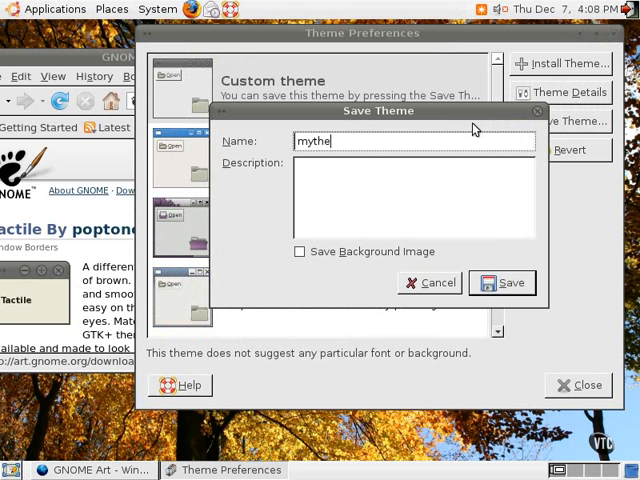
type("me2")
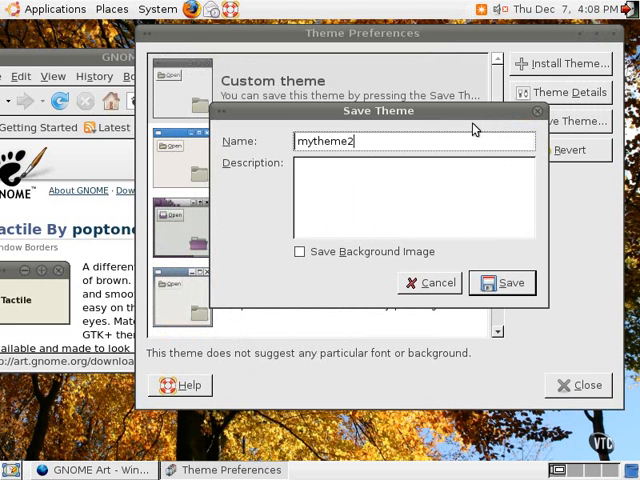
mouse_move(508, 240)
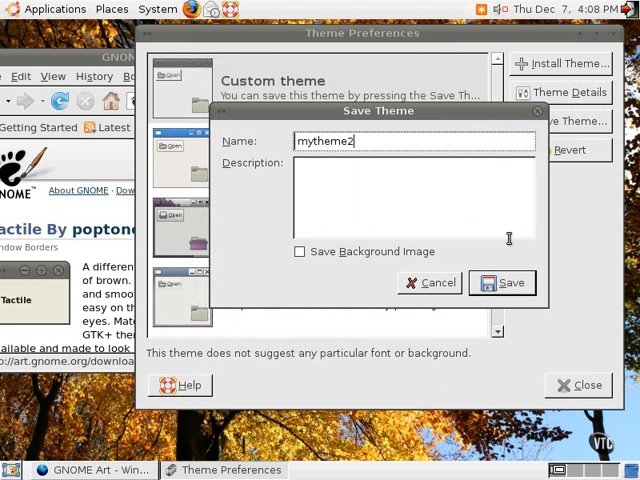
left_click(436, 282)
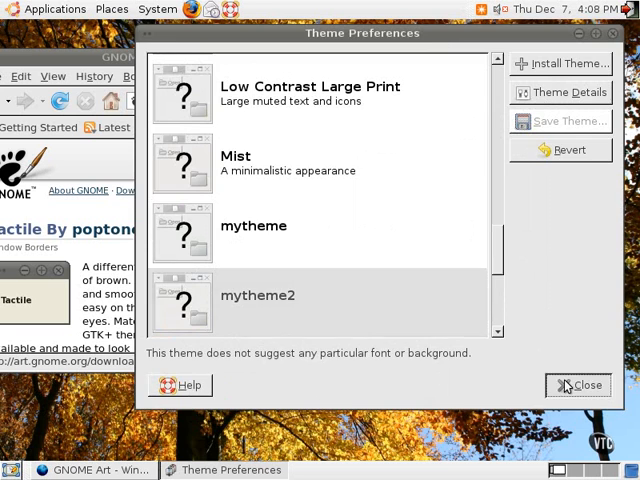
left_click(585, 385)
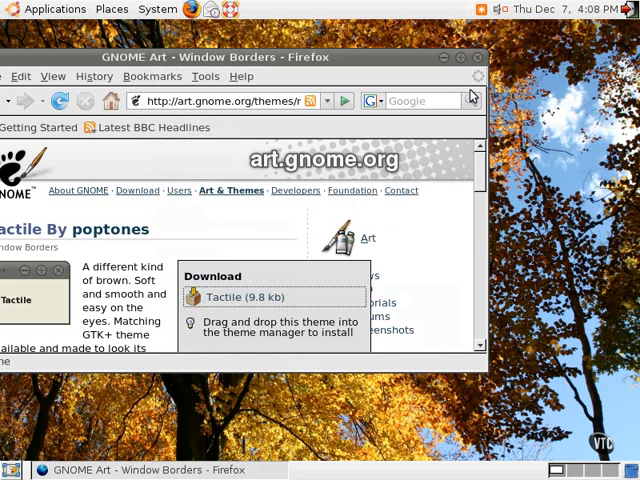